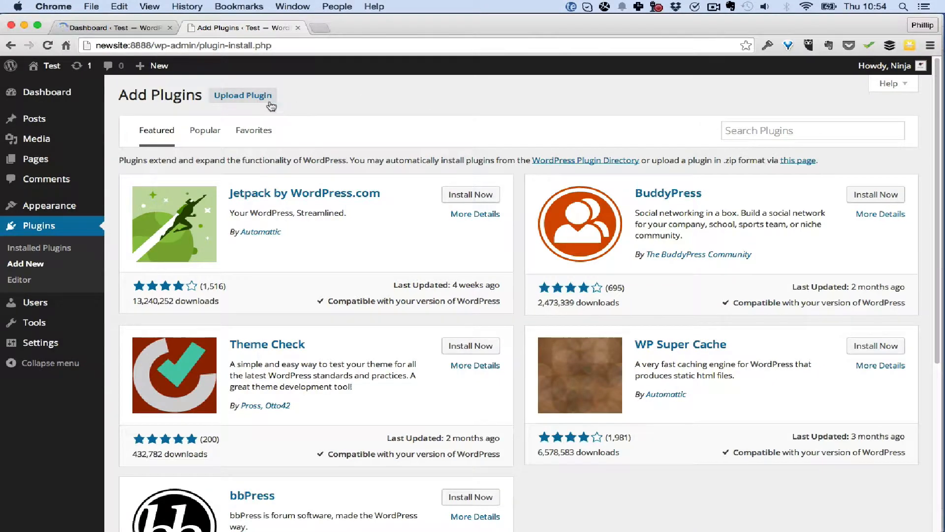
# Start a plugin upload, browse Desktop and Dropbox in the file chooser, then cancel back to the Dashboard
pyautogui.click(243, 96)
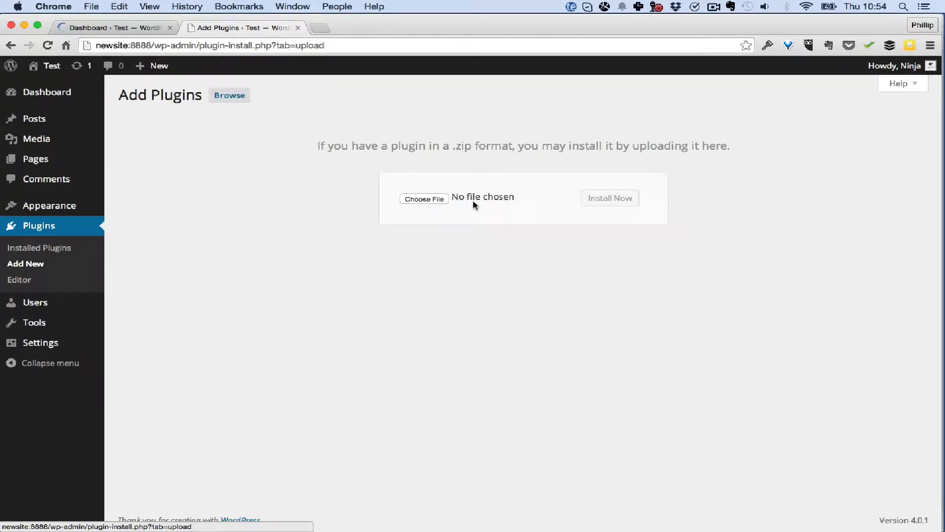
pyautogui.click(424, 198)
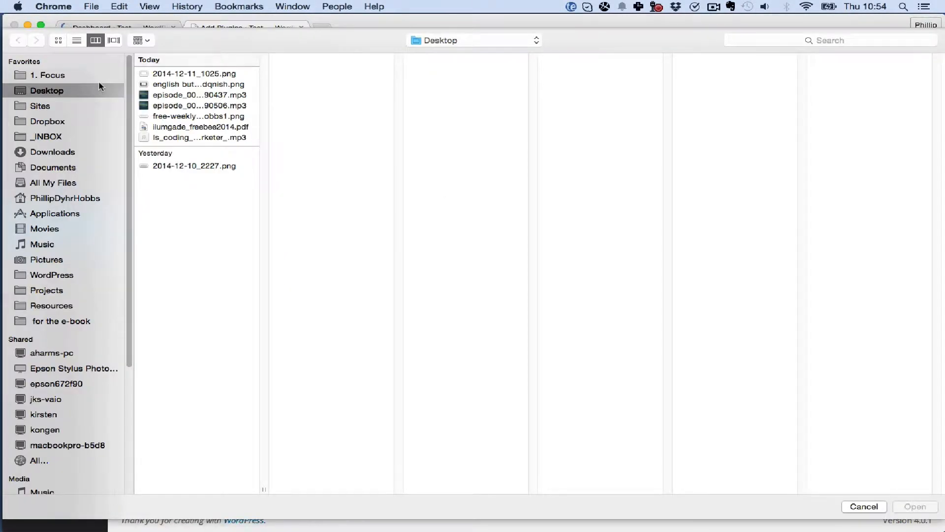
pyautogui.click(47, 121)
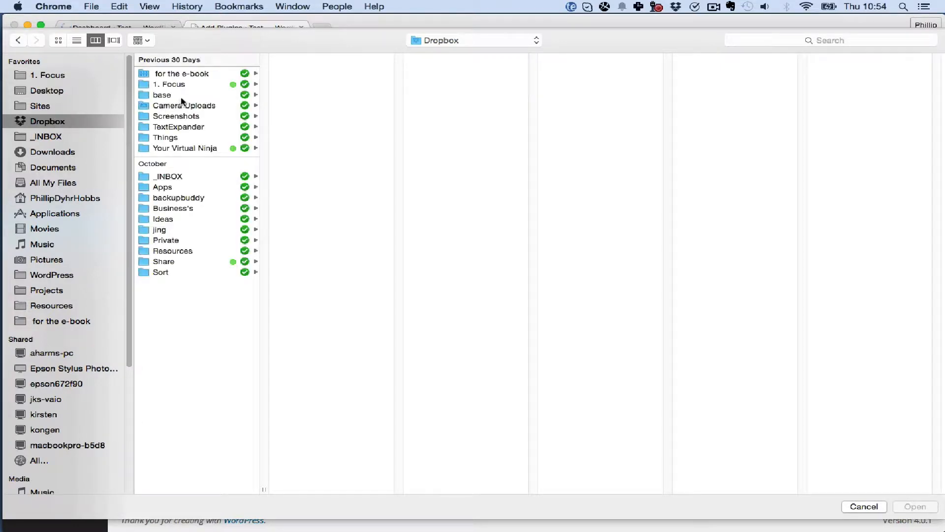
pyautogui.moveTo(48, 164)
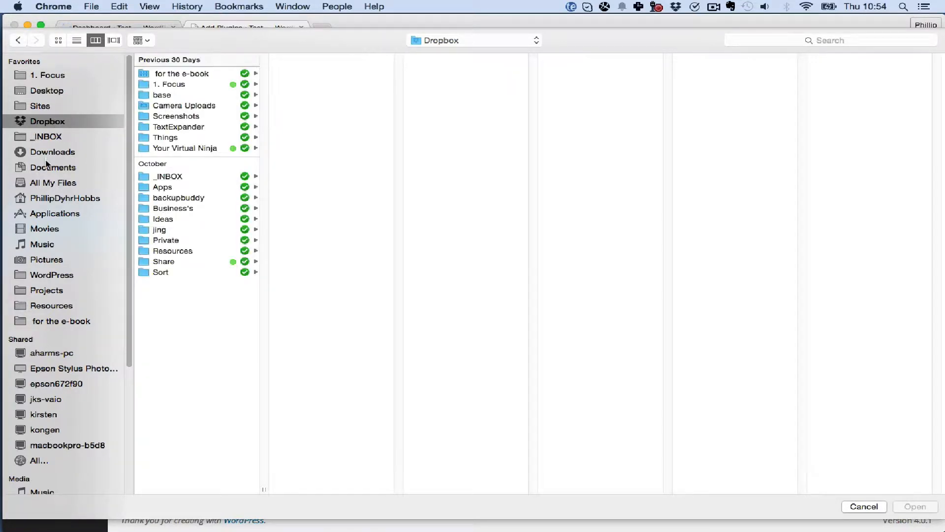
pyautogui.click(52, 152)
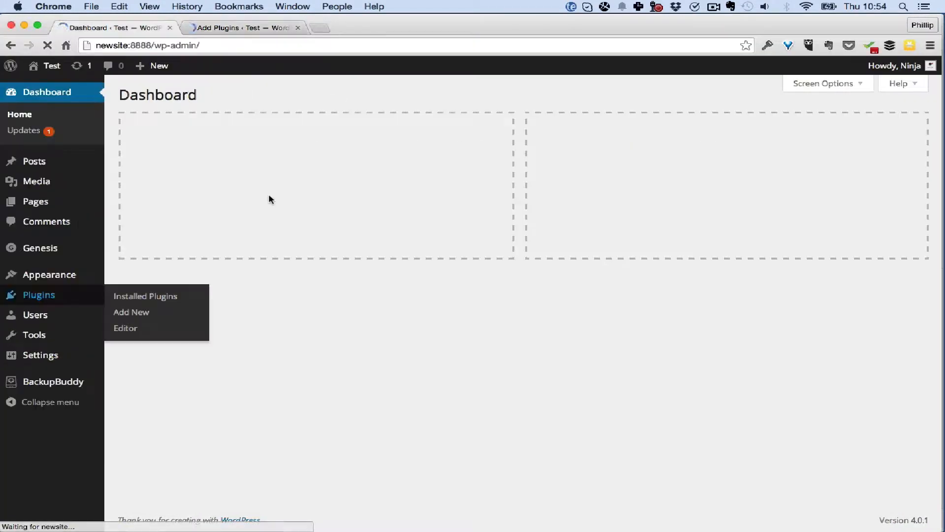
# Create a new page from Pages > Add New, title it 'Gallery' and publish it
pyautogui.click(35, 201)
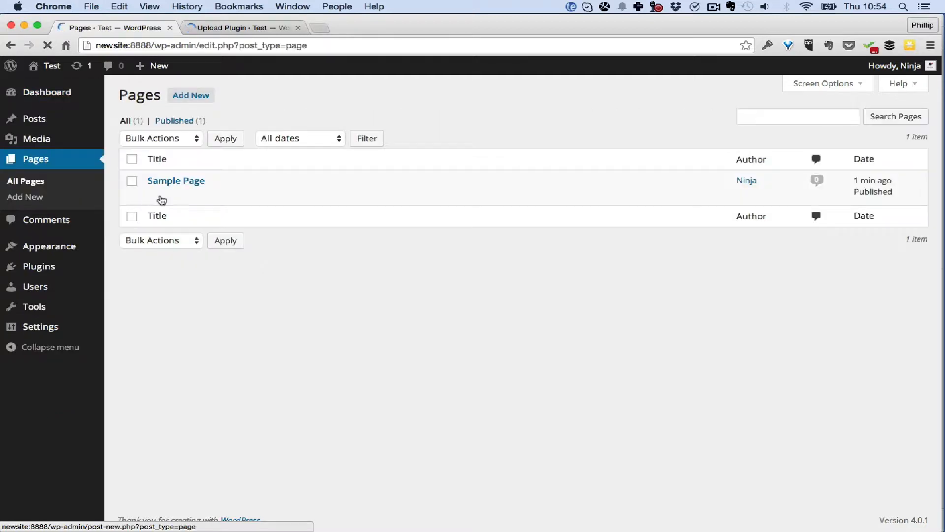
pyautogui.click(157, 159)
pyautogui.write('G')
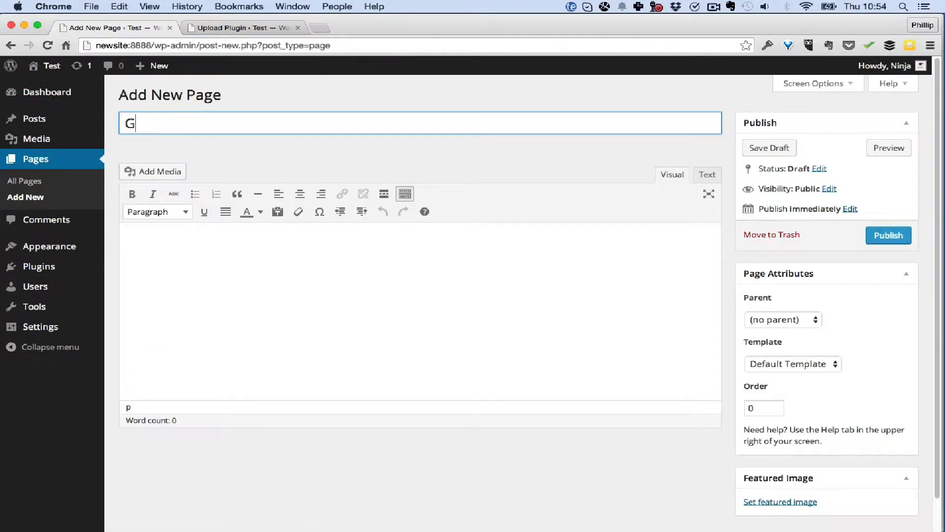
pyautogui.write('alleri')
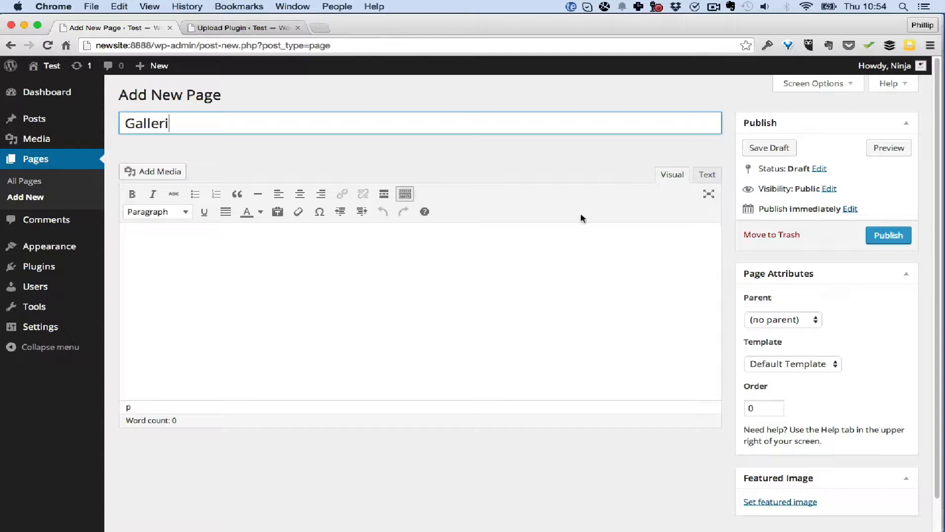
pyautogui.write('y')
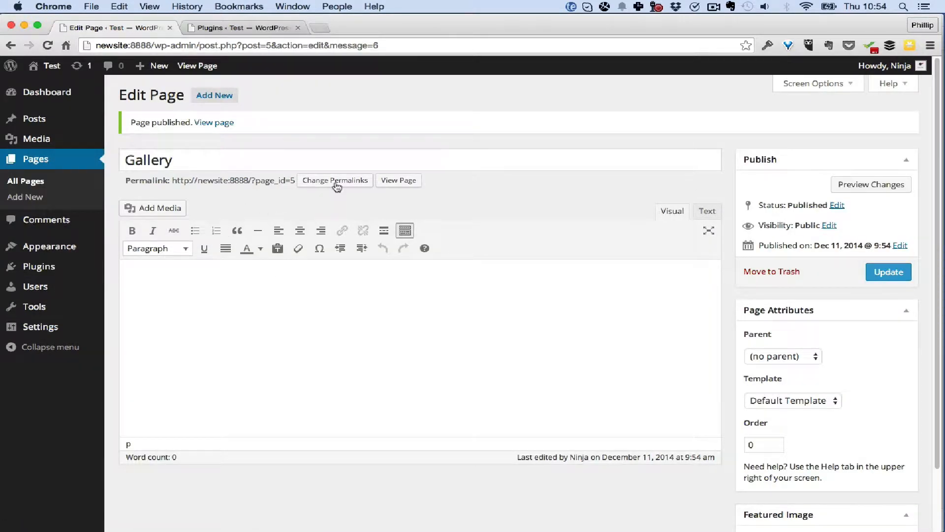
# Open permalink settings in a new tab and view the empty Gallery page on the live site
pyautogui.click(398, 179)
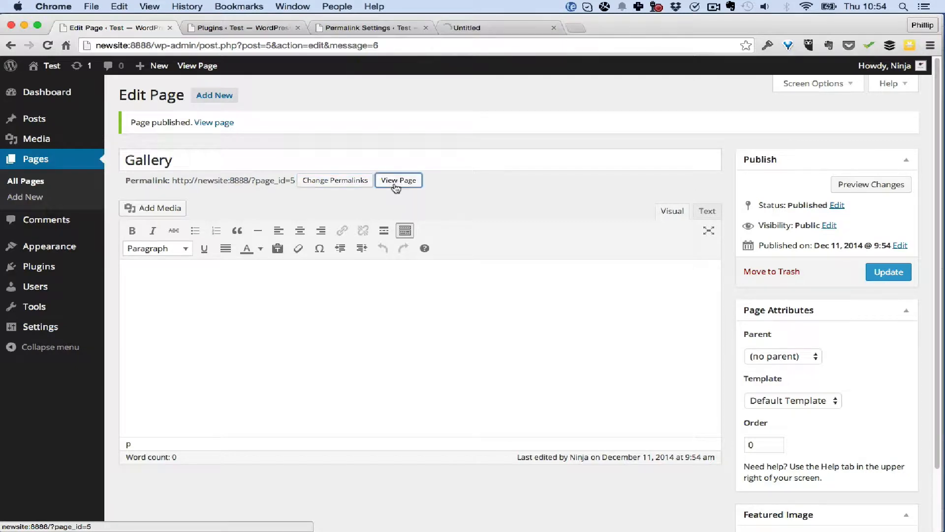
pyautogui.click(371, 28)
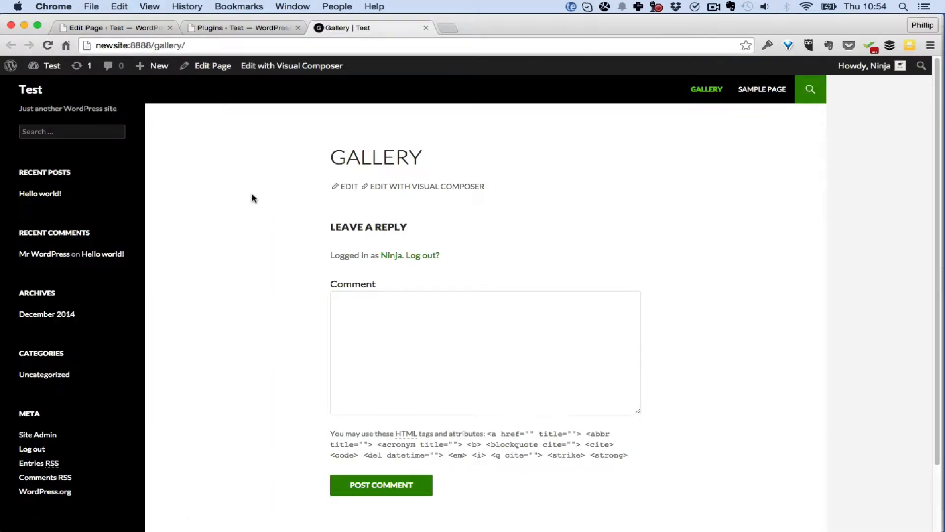
# Activate the Genesis theme from Appearance > Themes and reload the live Gallery page
pyautogui.click(241, 28)
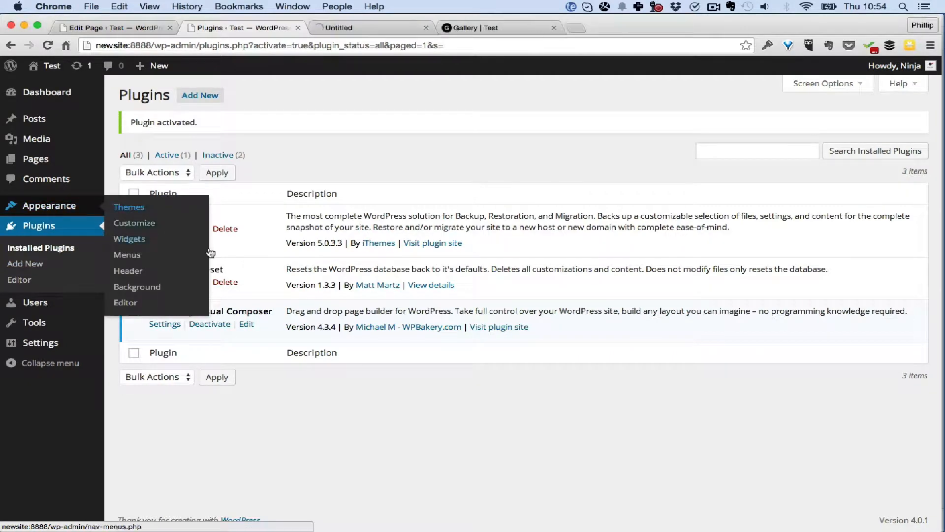
pyautogui.click(129, 207)
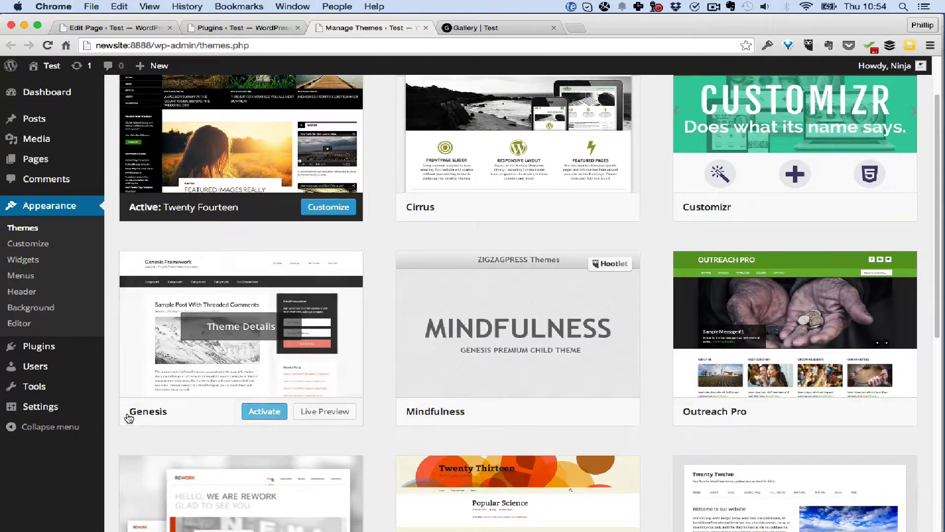
pyautogui.click(264, 412)
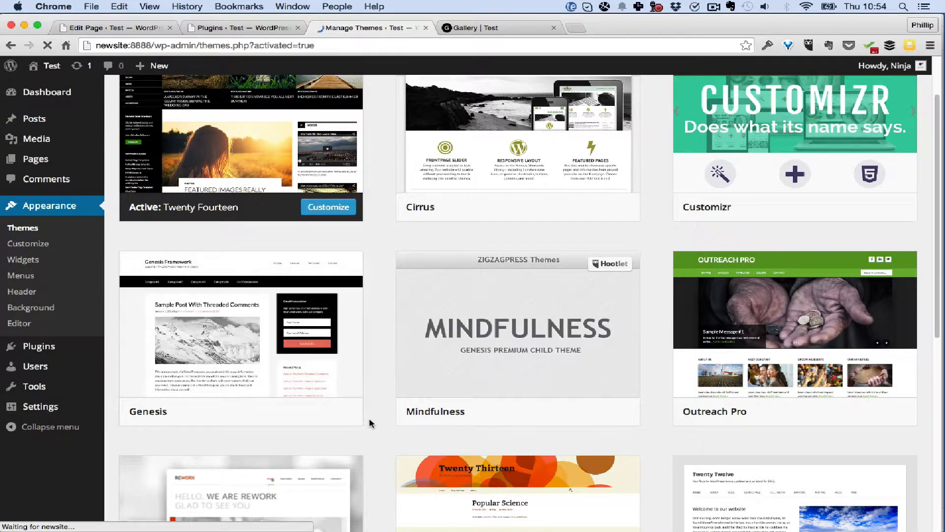
pyautogui.click(499, 27)
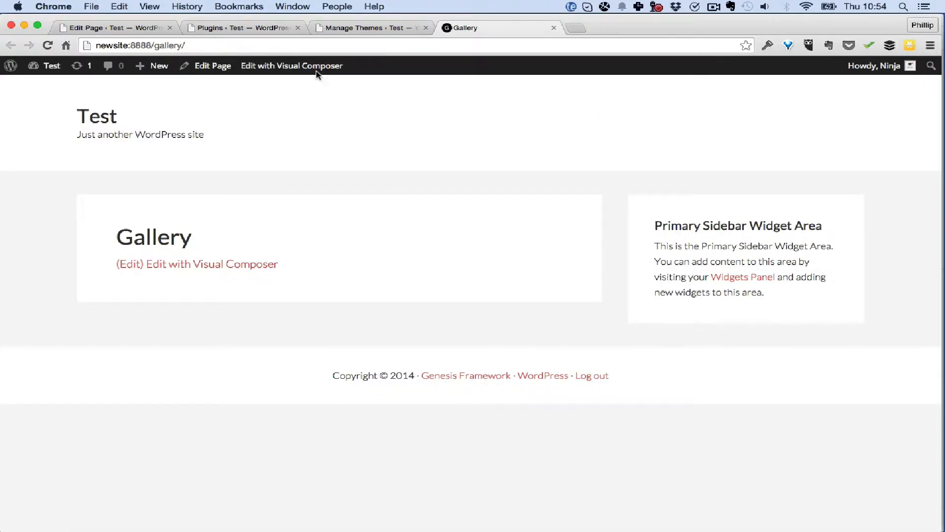
# Check the Gallery page's full-width Genesis layout and return to the themes overview
pyautogui.click(212, 65)
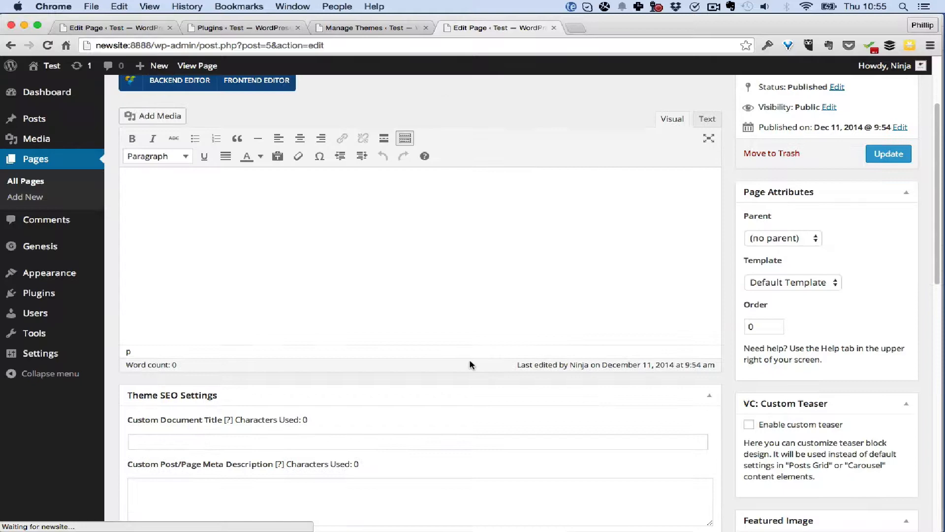
pyautogui.scroll(-3)
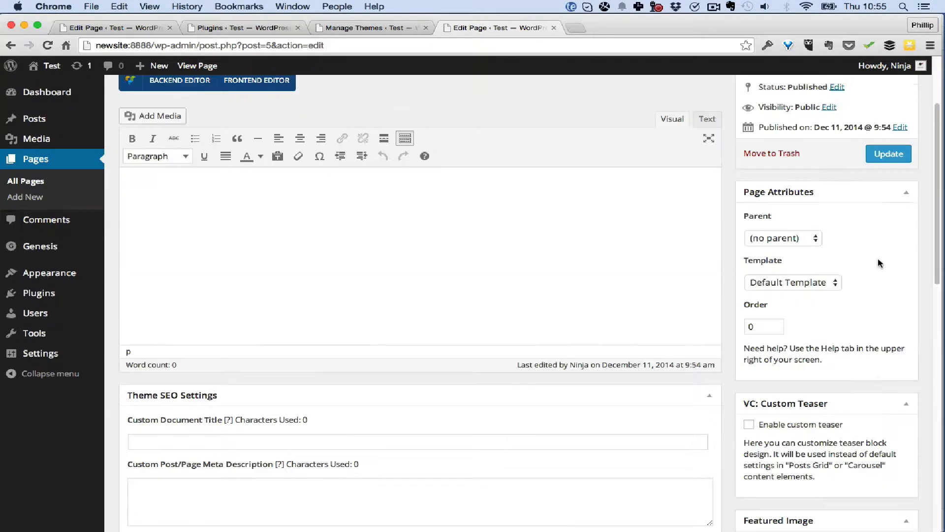
pyautogui.click(361, 28)
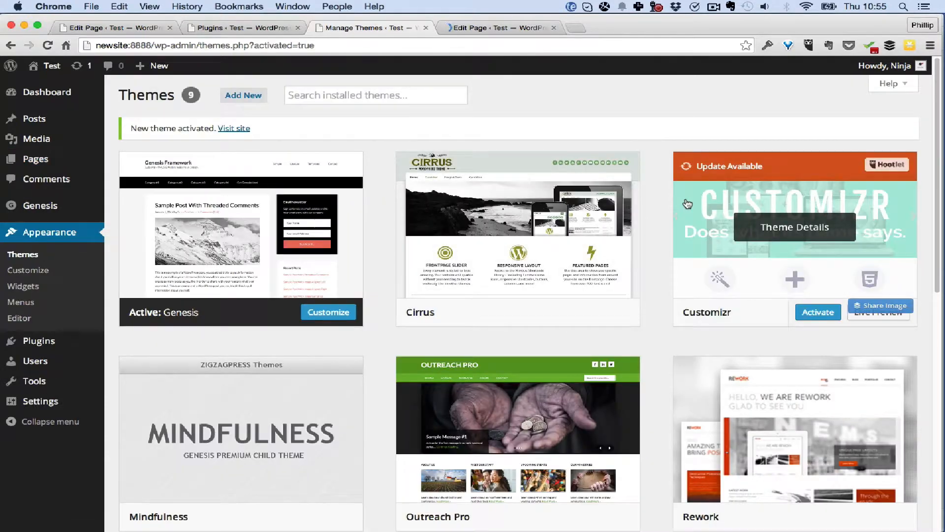
pyautogui.click(39, 225)
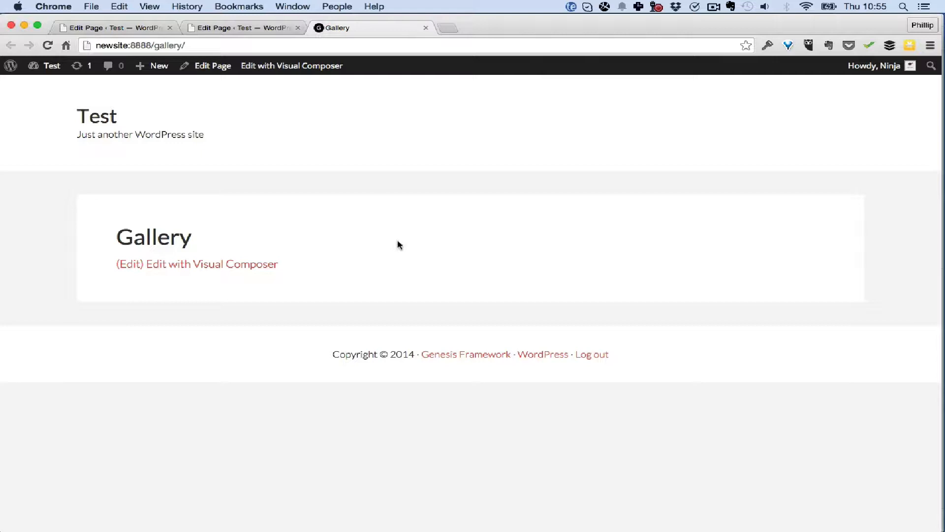
pyautogui.moveTo(352, 287)
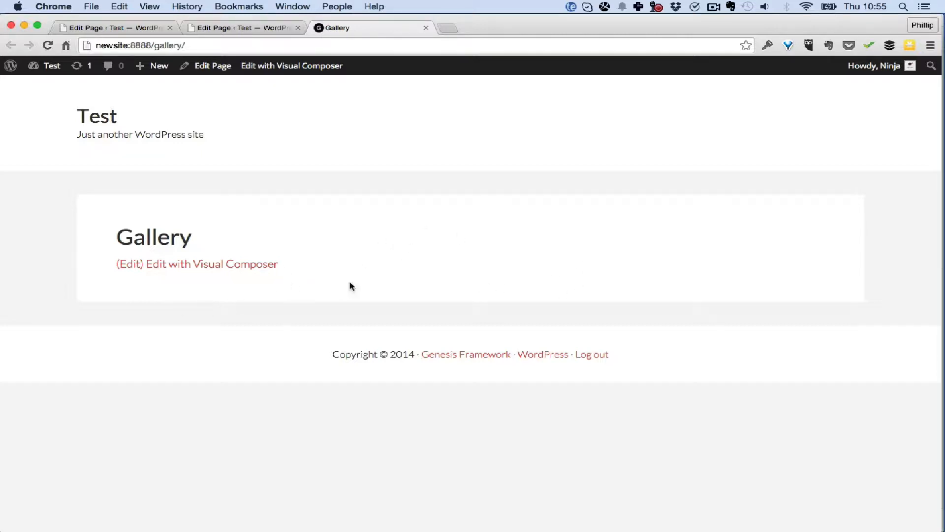
pyautogui.moveTo(378, 192)
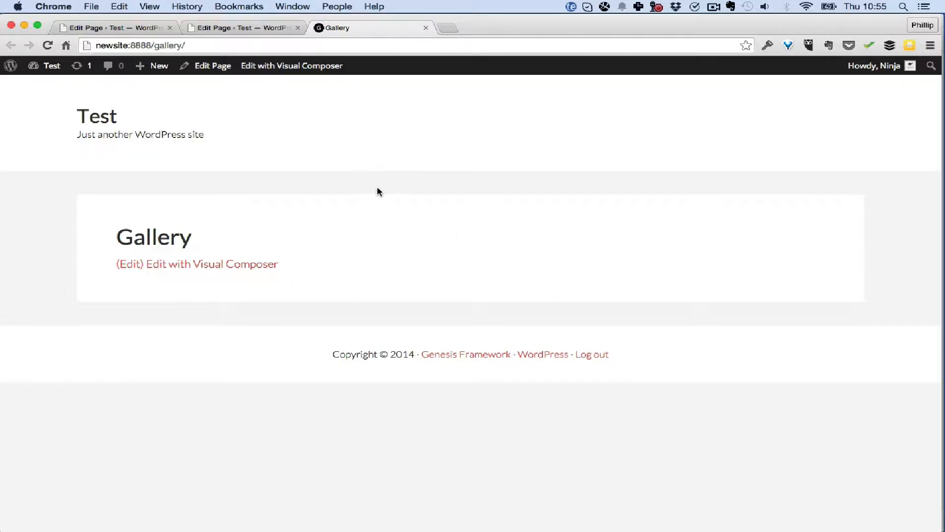
pyautogui.write('im')
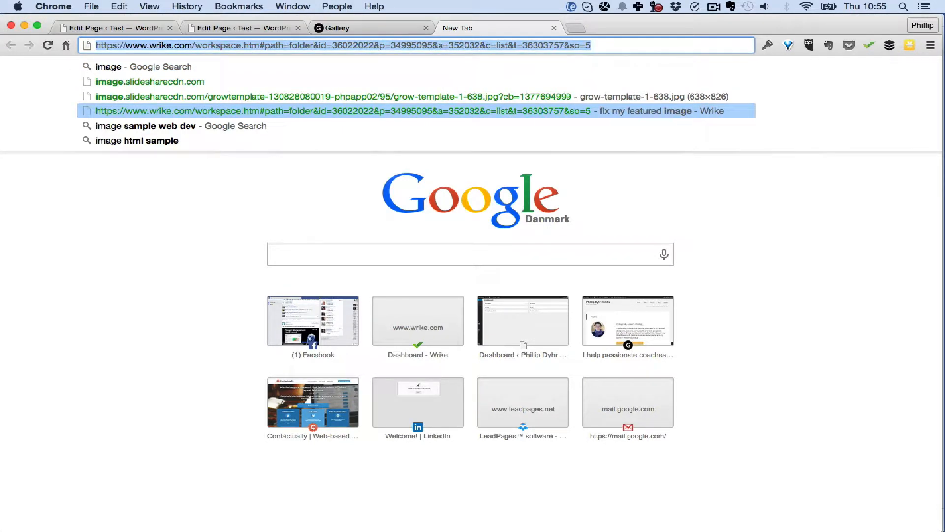
# Search Google Images for 'sample images' and view the red apple picture at full size
pyautogui.write('sample images')
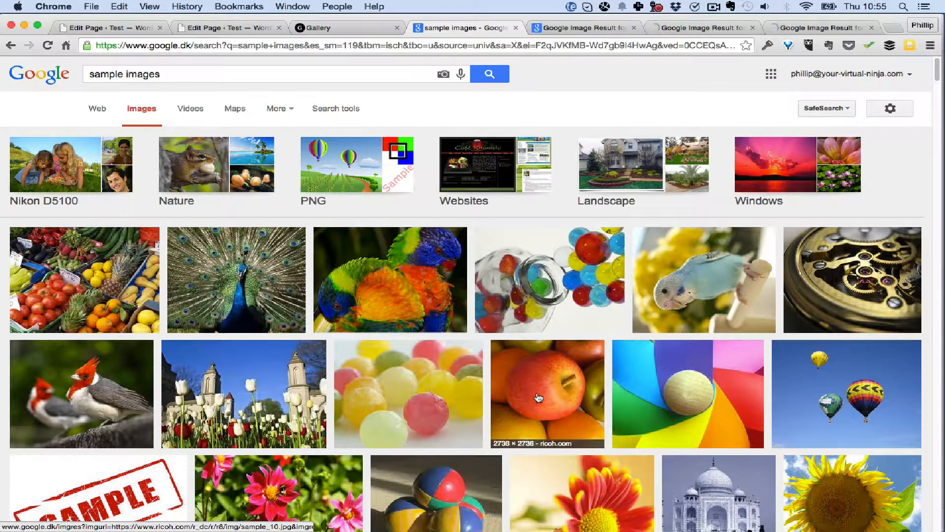
pyautogui.click(236, 279)
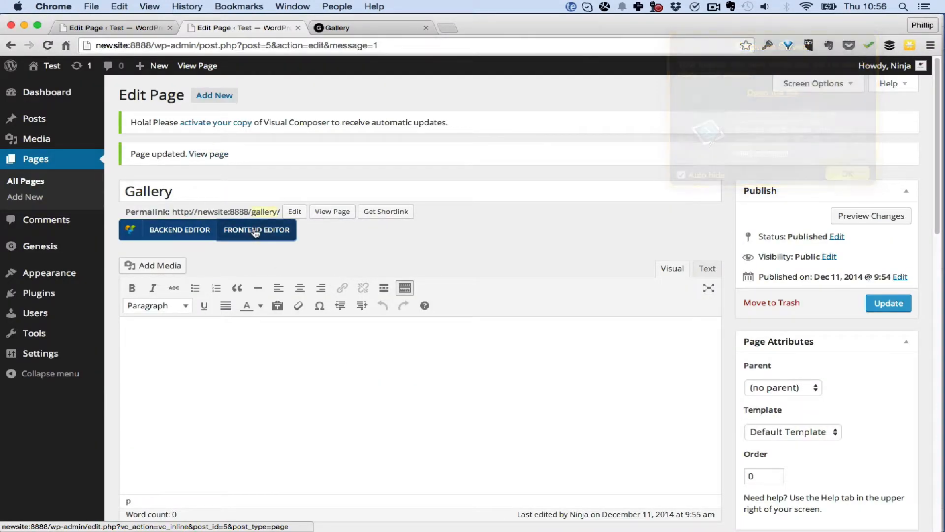
# Edit the Gallery page in Visual Composer's Frontend Editor, add a first row and bring up the element picker
pyautogui.click(256, 230)
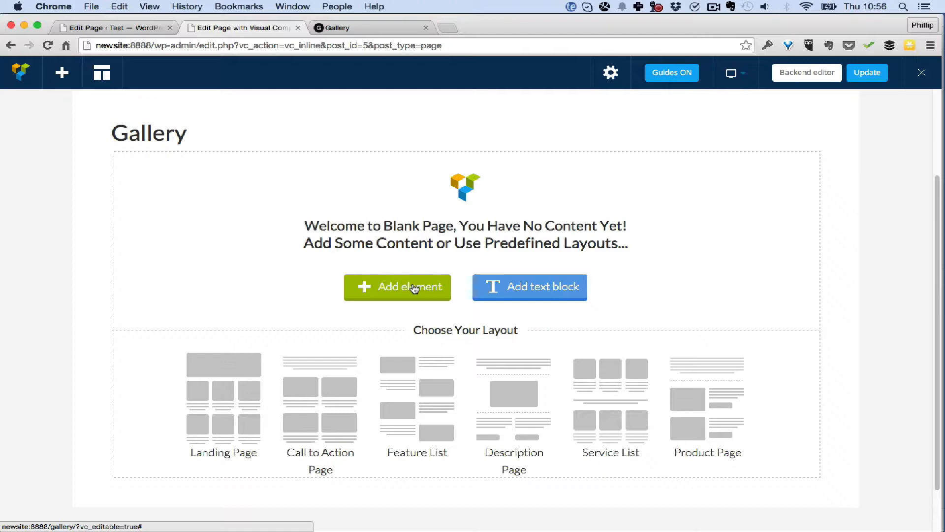
pyautogui.click(397, 287)
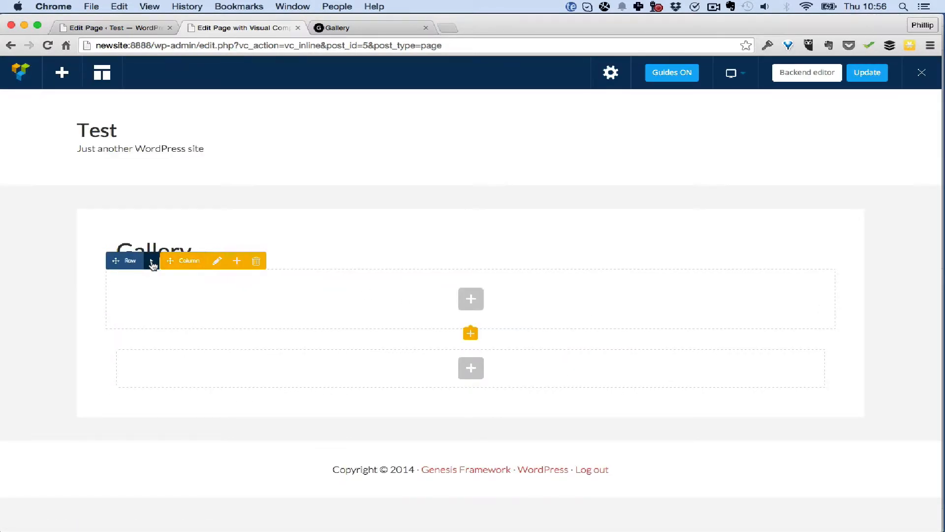
pyautogui.click(153, 260)
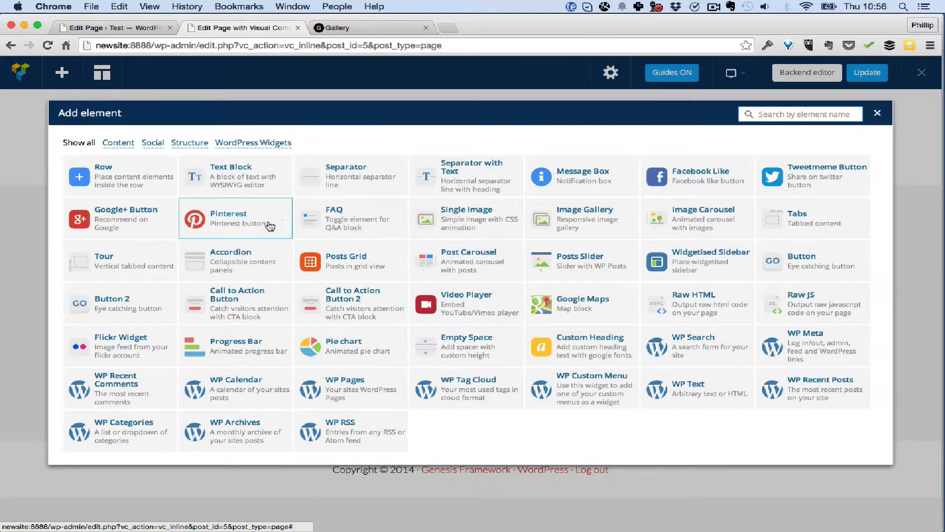
pyautogui.moveTo(581, 219)
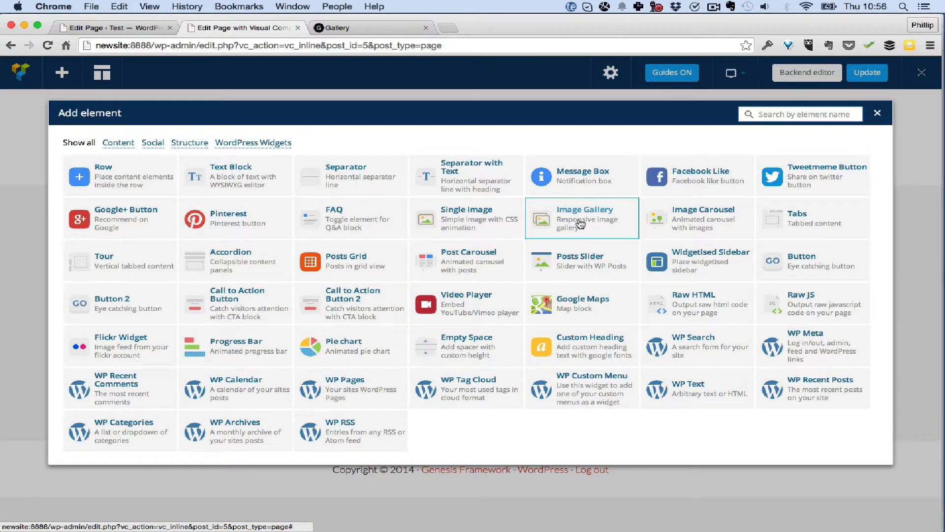
# Upload the four screenshot pictures from the Desktop and add them to the Image Gallery element
pyautogui.click(582, 219)
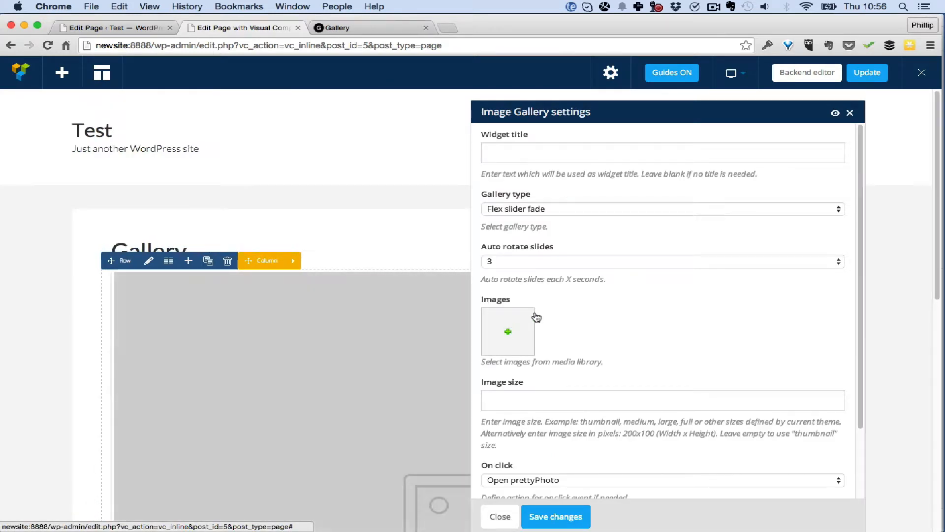
pyautogui.click(509, 332)
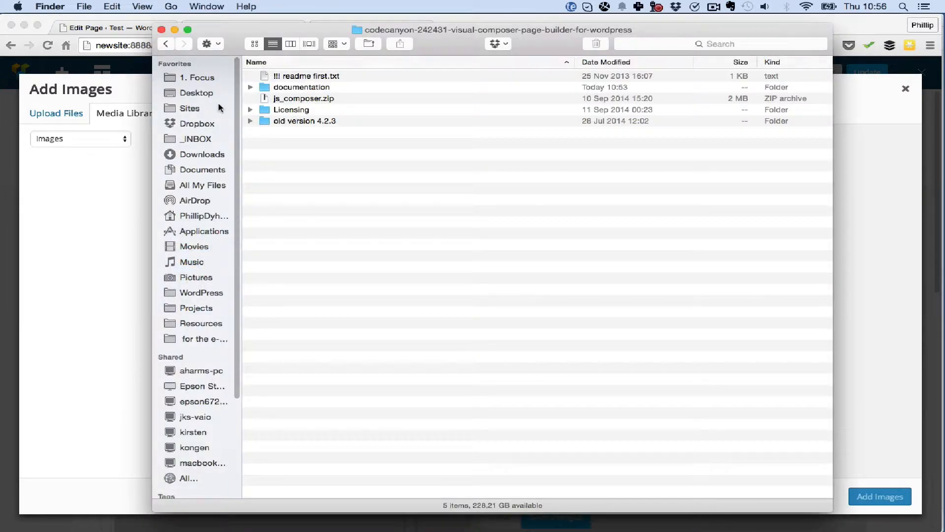
pyautogui.click(197, 93)
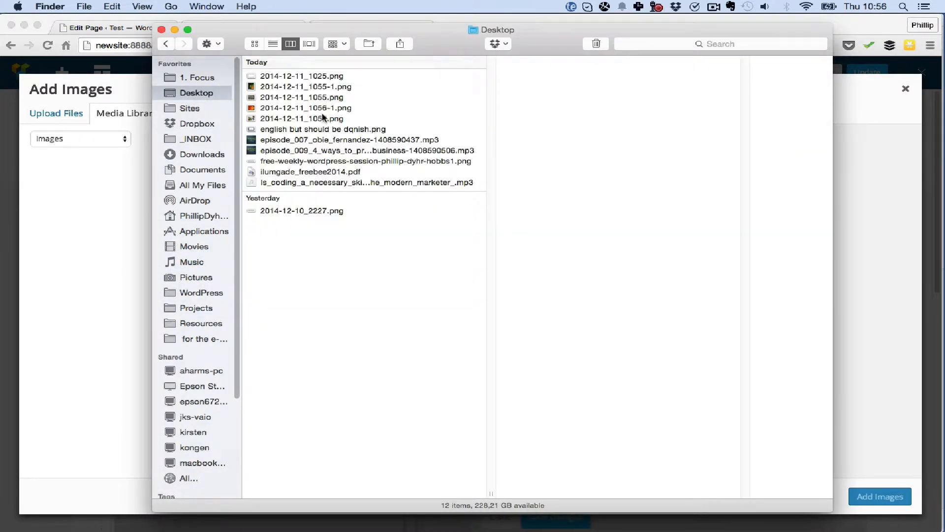
pyautogui.click(301, 118)
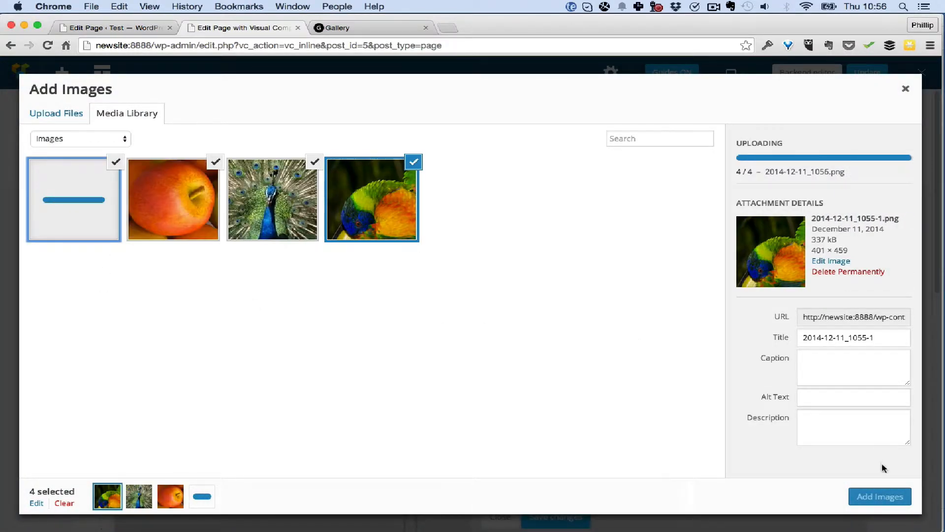
pyautogui.click(880, 497)
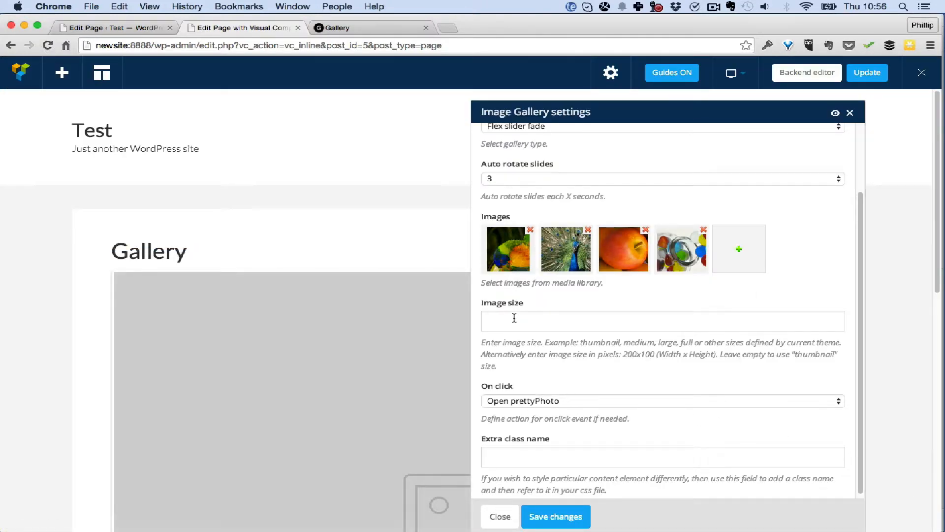
# Set image size 'medium', gallery type Image grid, on-click Open prettyPhoto, and save the gallery settings
pyautogui.doubleClick(640, 343)
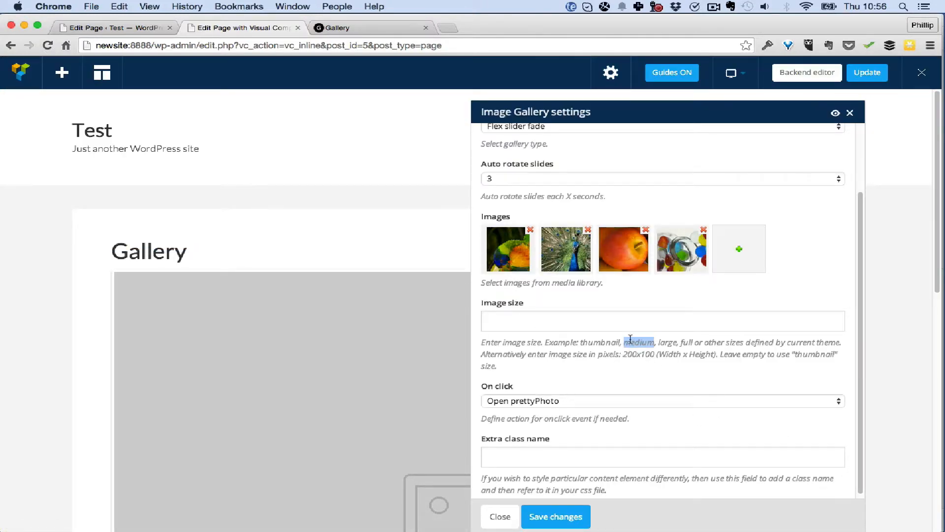
pyautogui.write('medium')
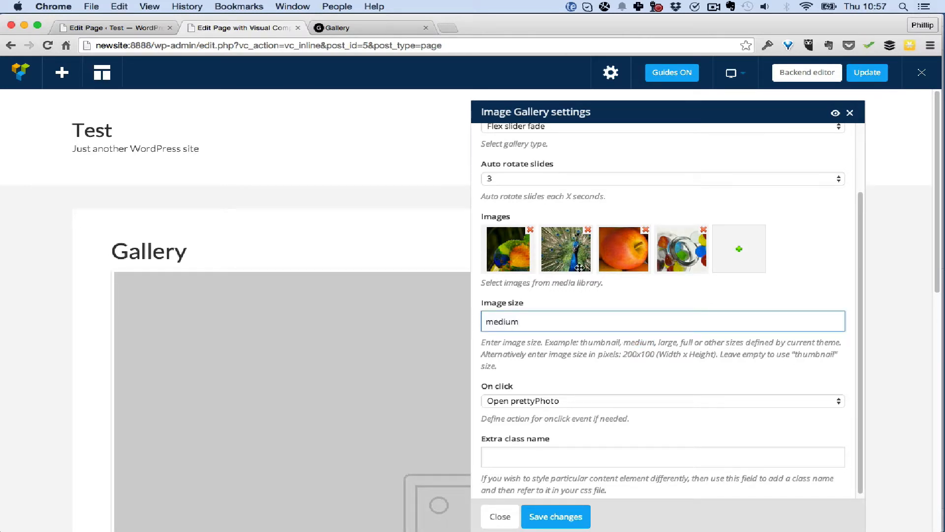
pyautogui.click(660, 178)
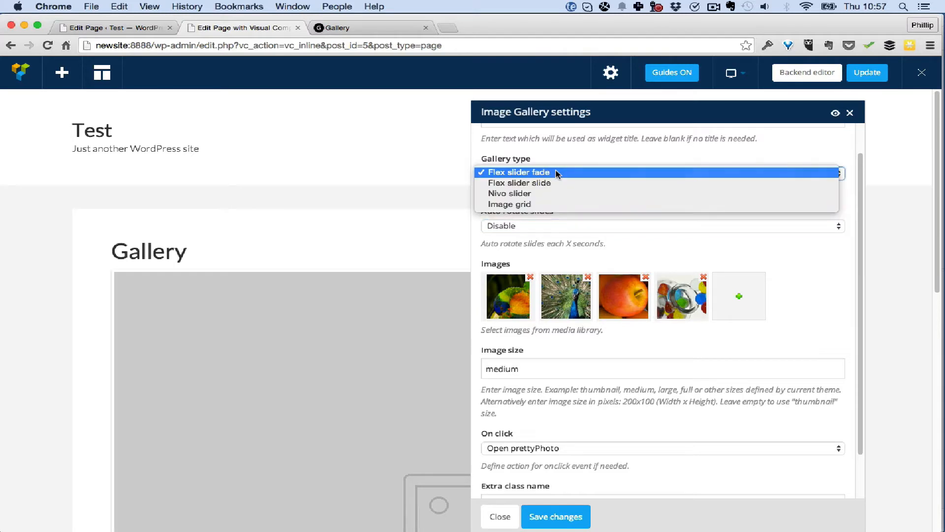
pyautogui.click(509, 204)
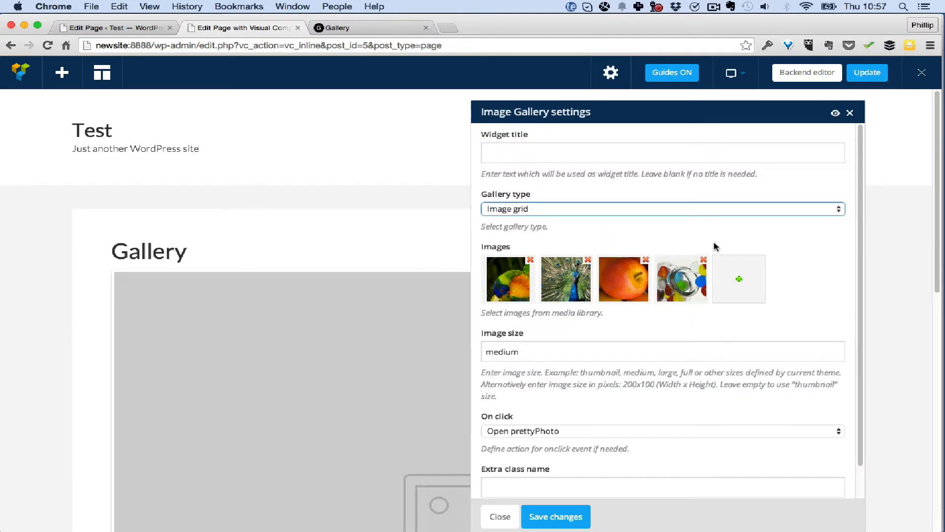
pyautogui.click(662, 430)
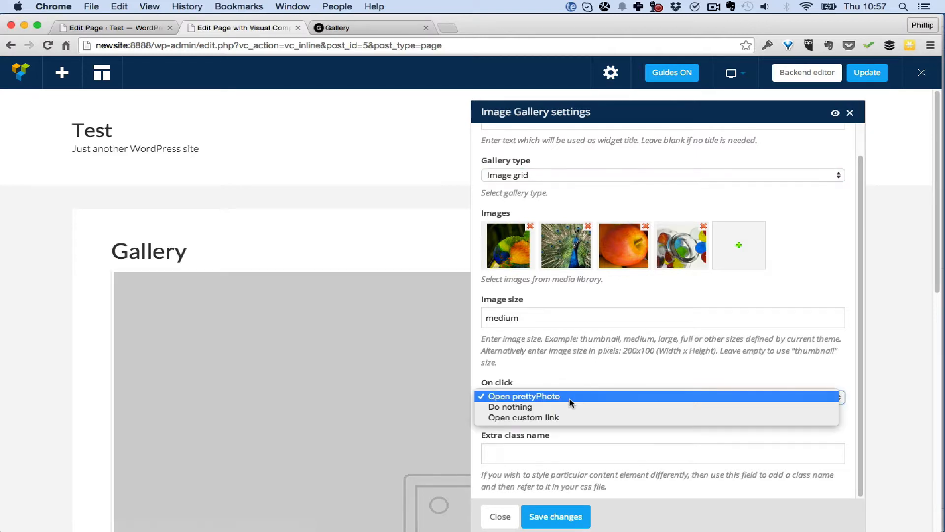
pyautogui.moveTo(570, 401)
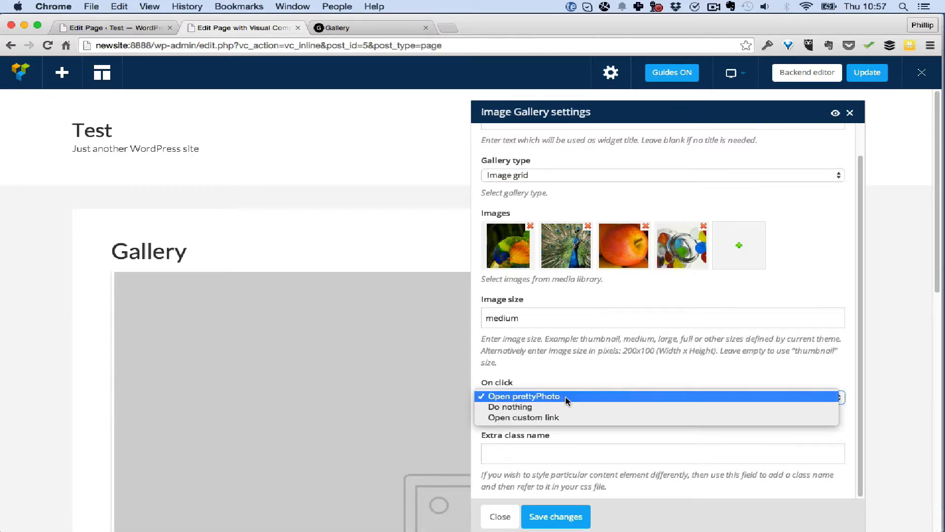
pyautogui.click(554, 516)
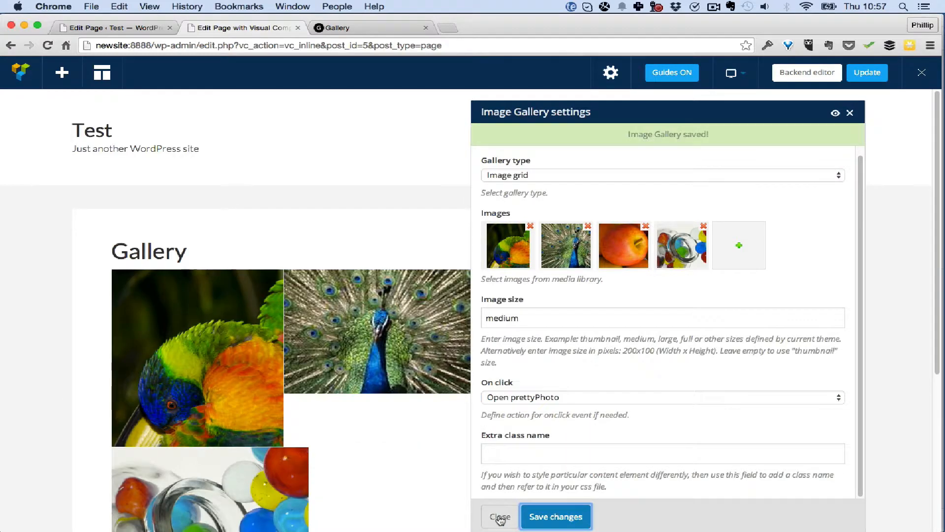
pyautogui.click(500, 517)
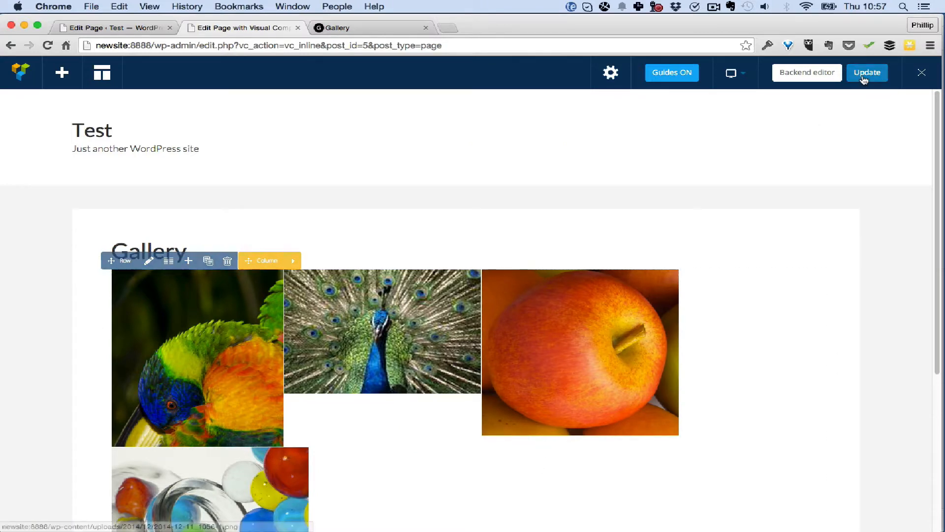
# Update the page, test the parrot and peacock in the prettyPhoto lightbox on the live site, then return to the editor
pyautogui.click(867, 72)
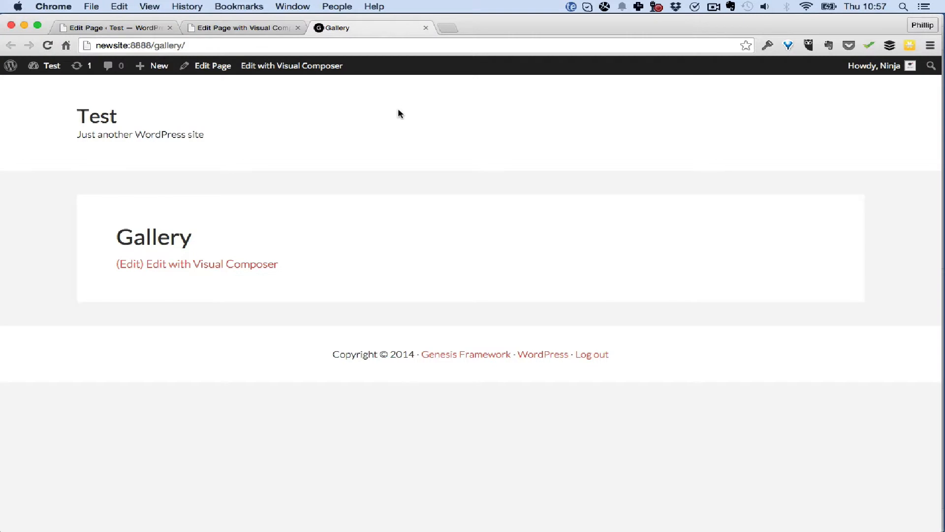
pyautogui.scroll(-3)
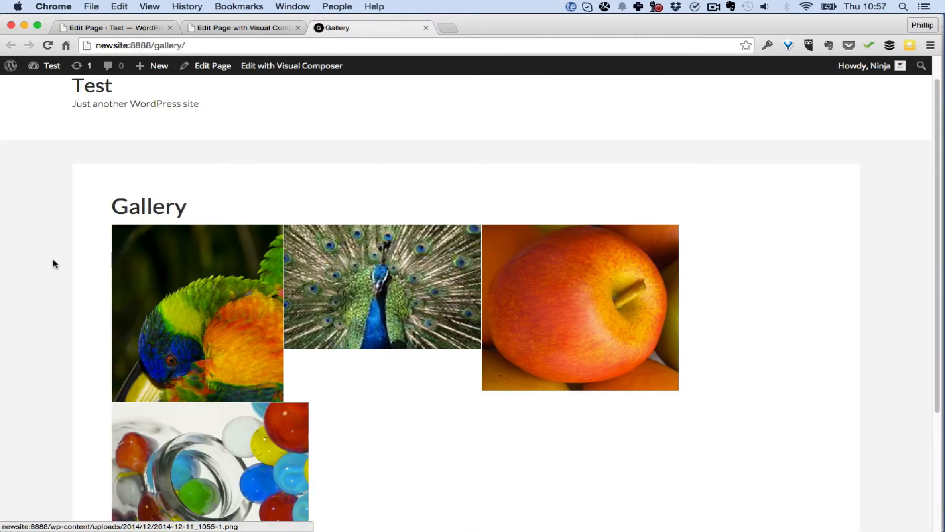
pyautogui.click(197, 313)
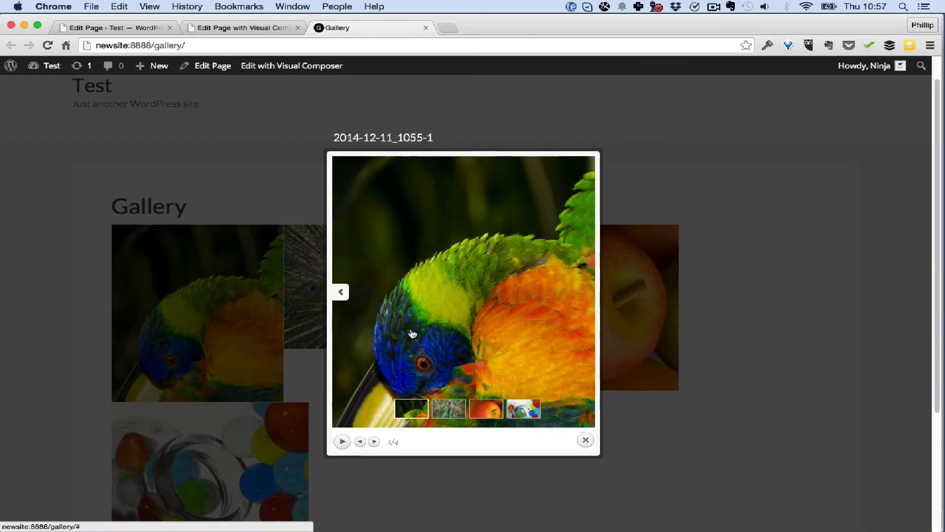
pyautogui.click(449, 408)
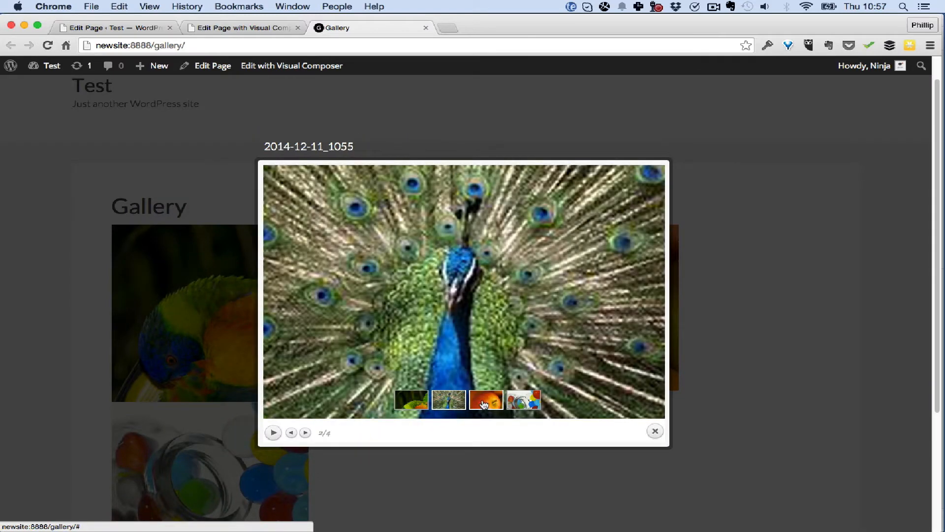
pyautogui.click(654, 431)
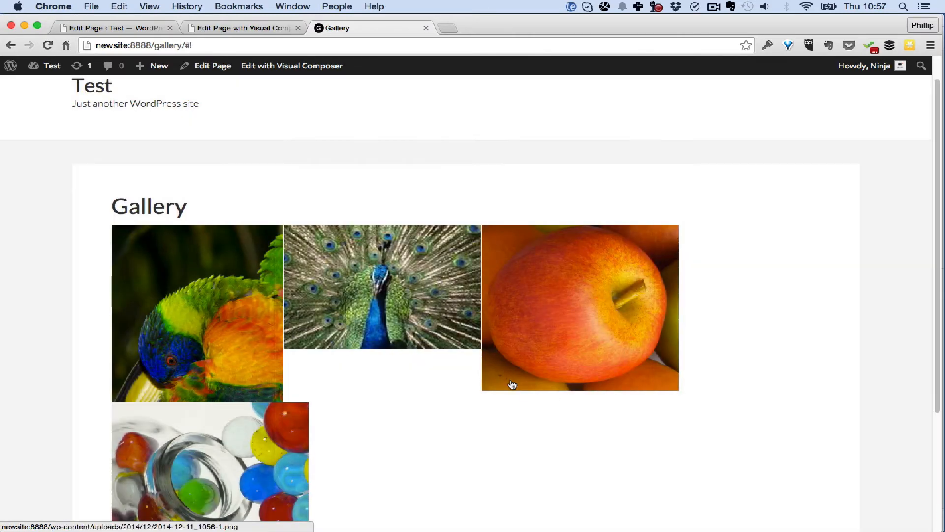
pyautogui.click(292, 66)
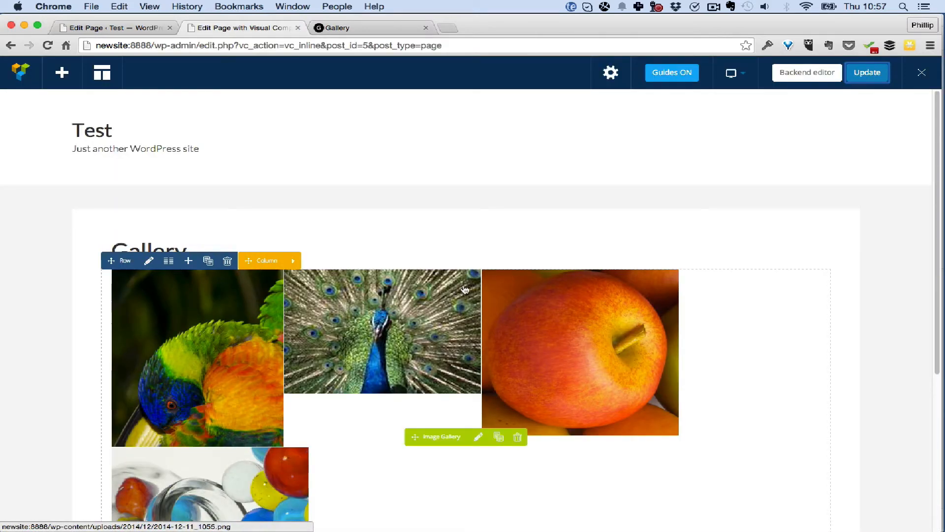
pyautogui.click(479, 436)
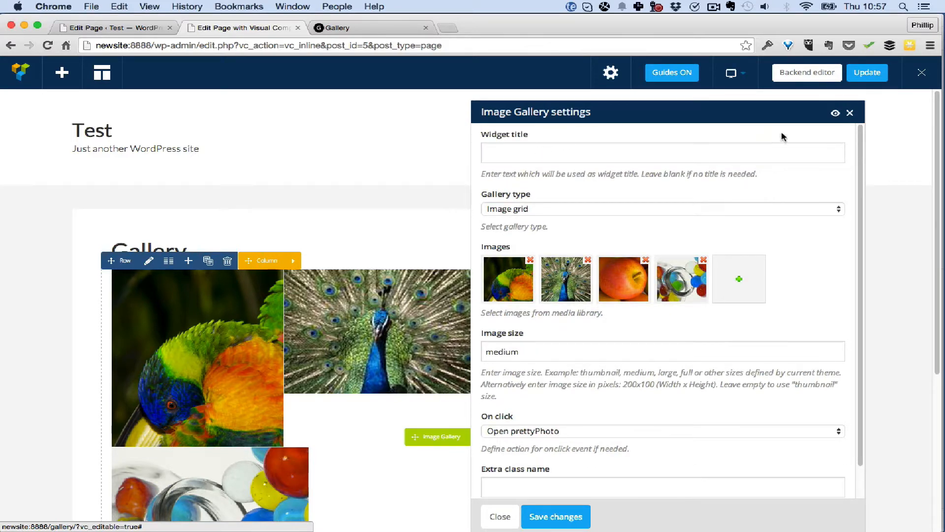
pyautogui.moveTo(543, 216)
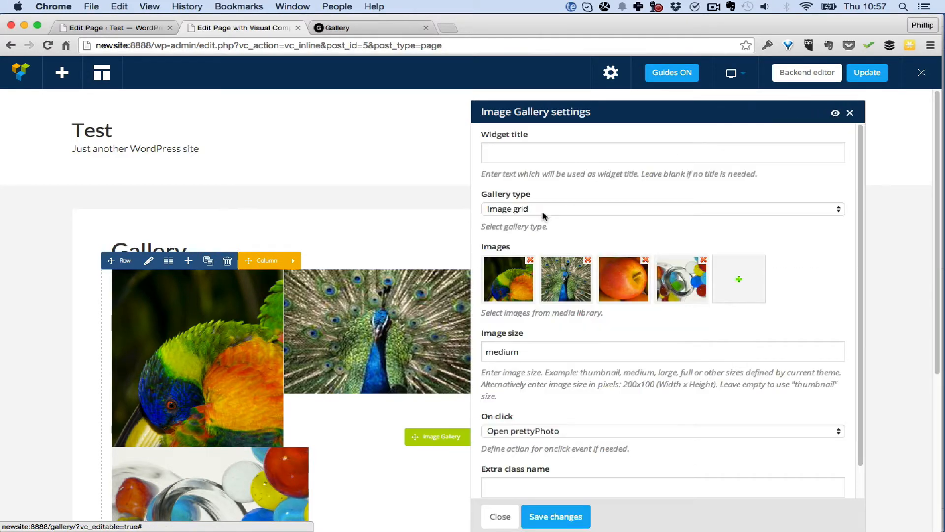
pyautogui.click(662, 209)
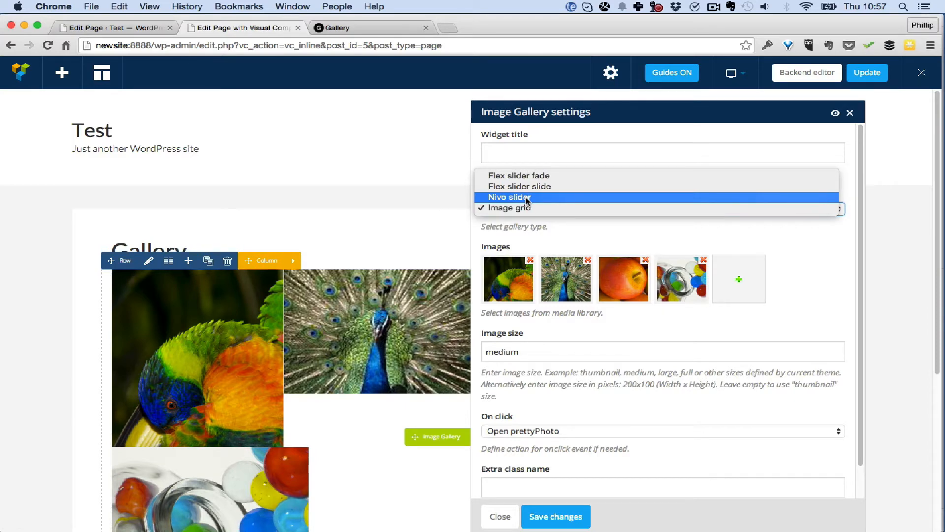
pyautogui.click(512, 197)
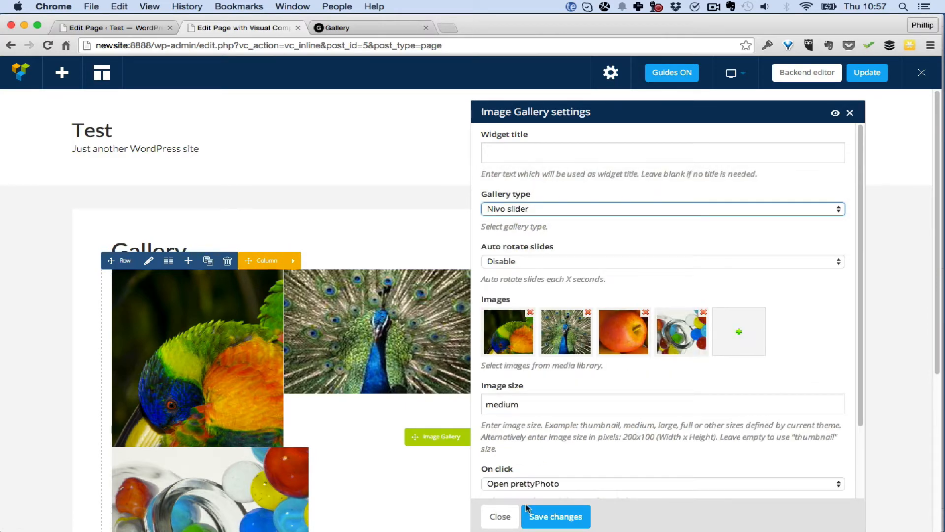
pyautogui.click(555, 516)
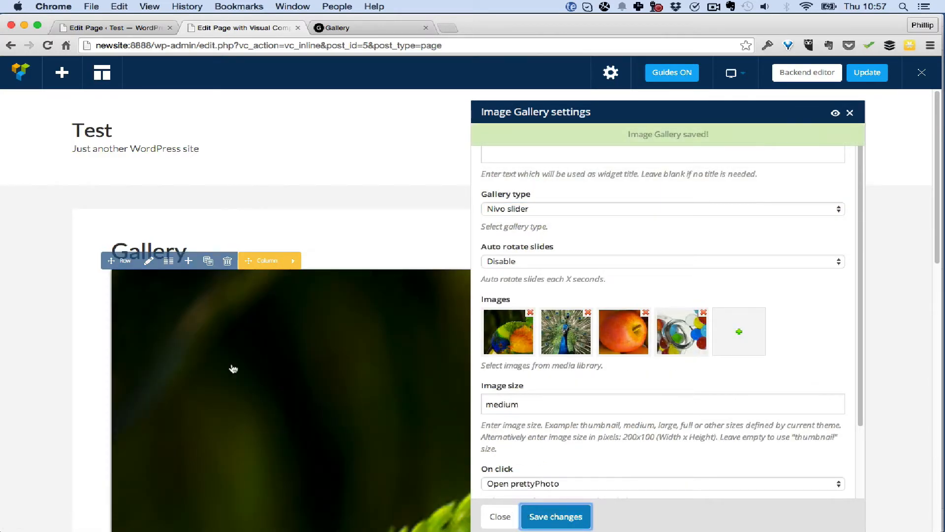
pyautogui.click(554, 516)
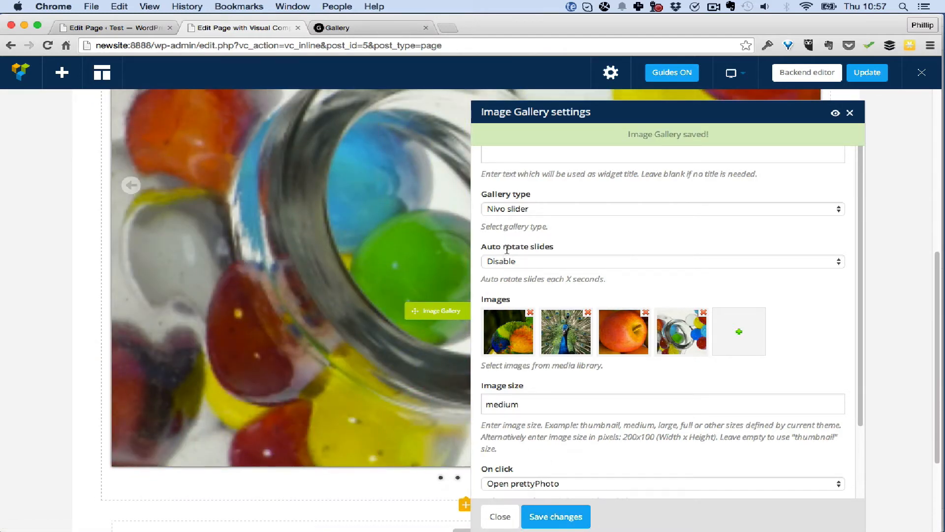
pyautogui.click(660, 209)
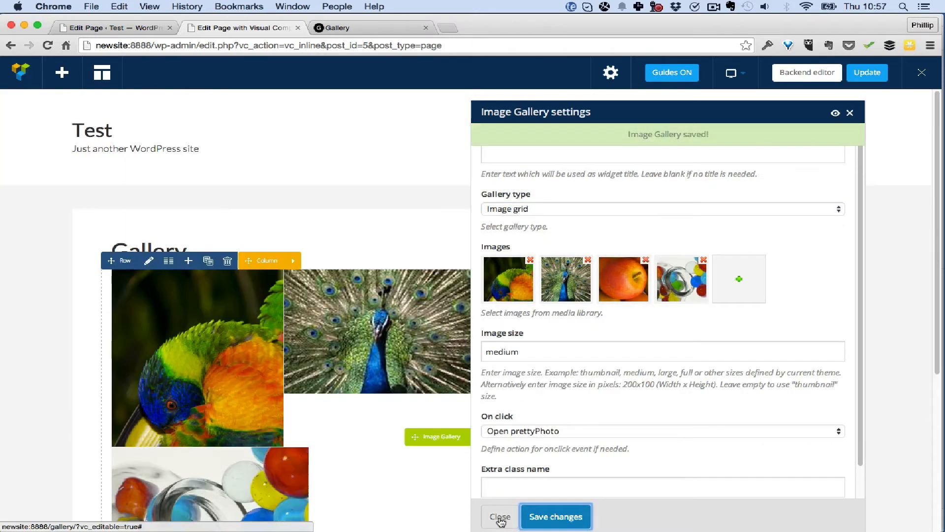
pyautogui.click(499, 516)
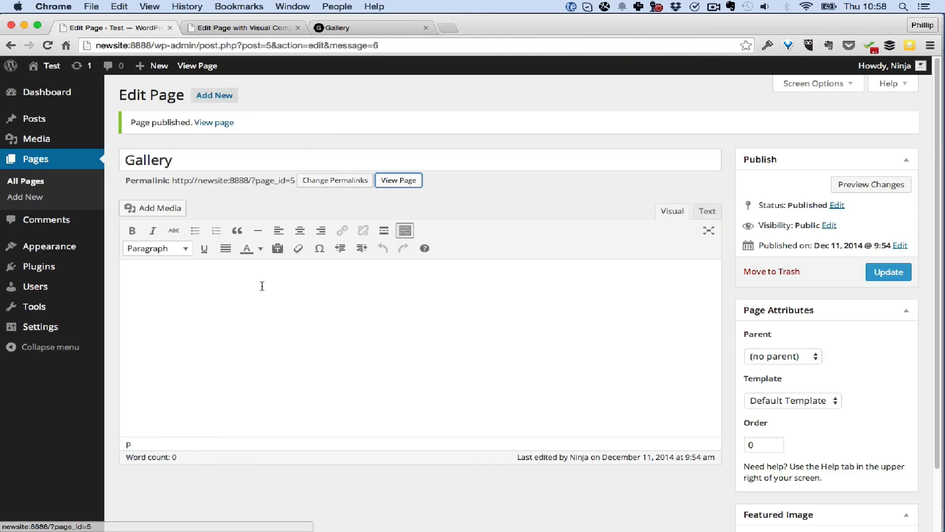
pyautogui.moveTo(539, 197)
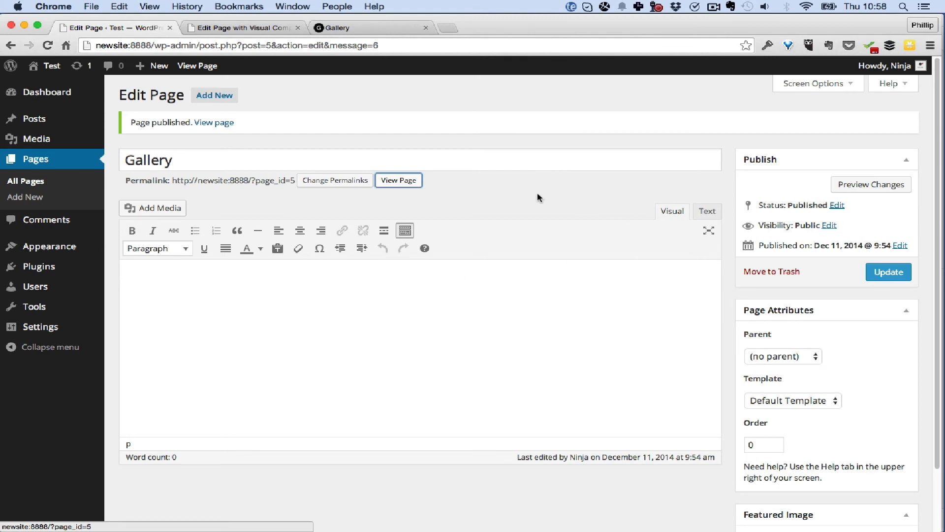